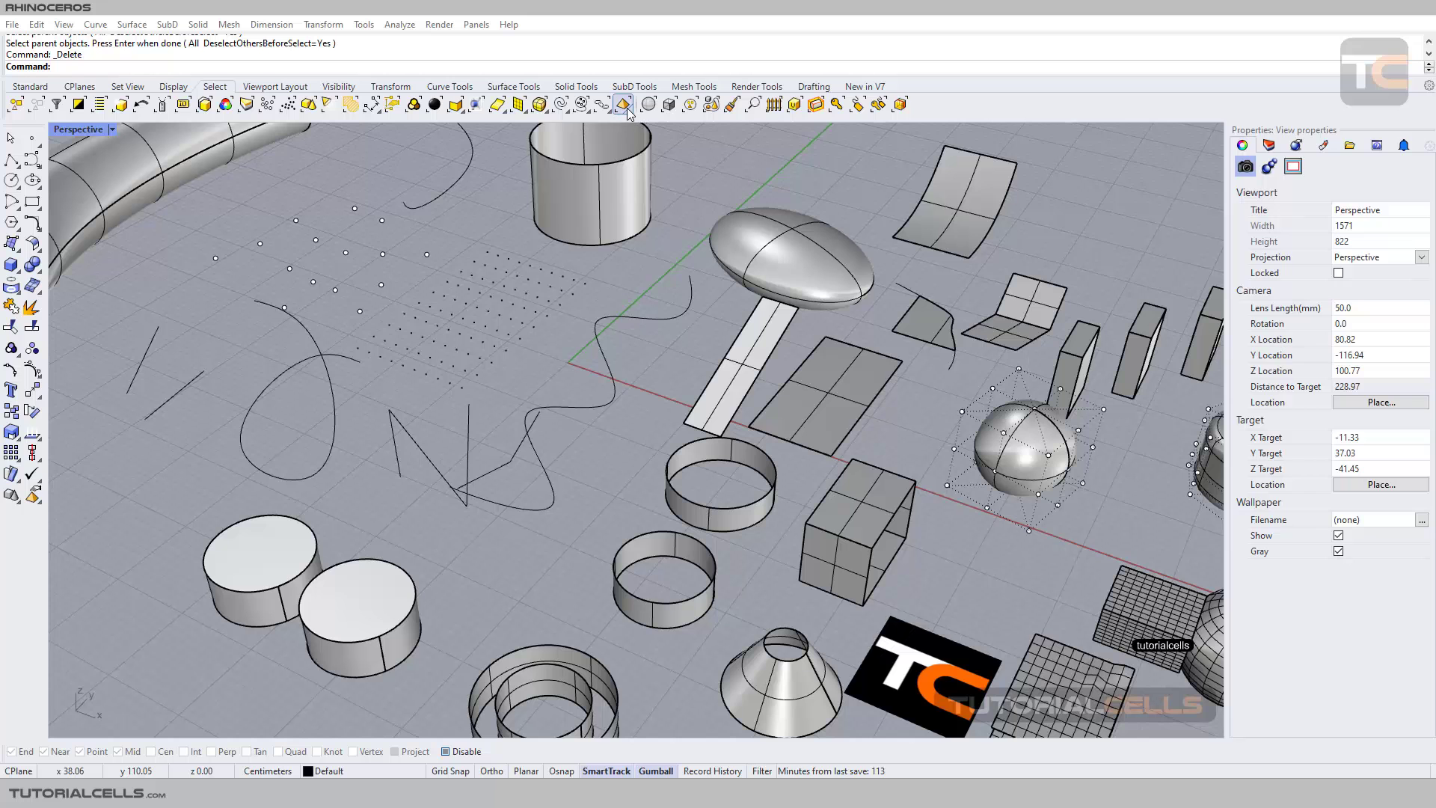
mouse_move(625, 103)
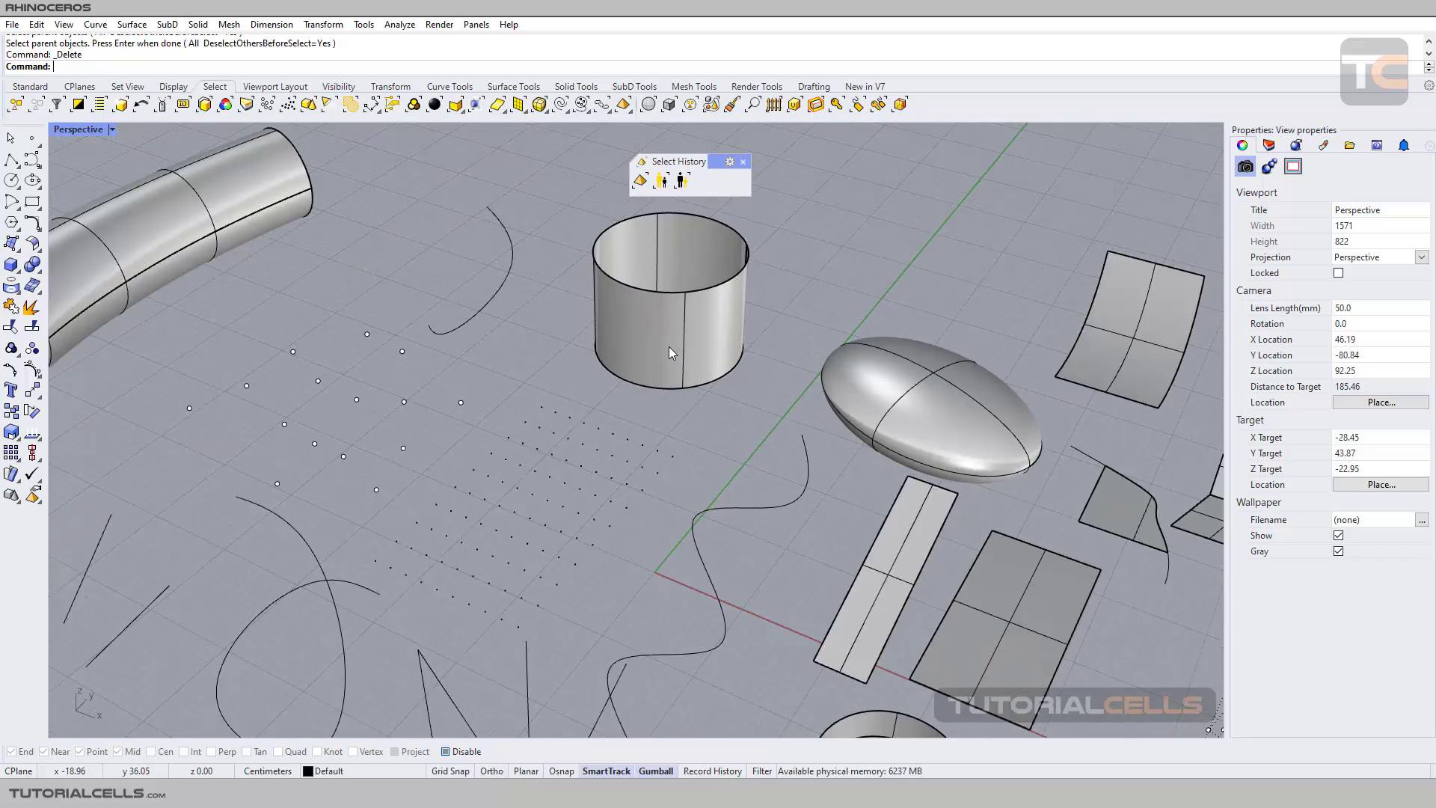
Delete the cylinder extrusion, undoing an accidental move first, keeping the circle curve
left_click(668, 352)
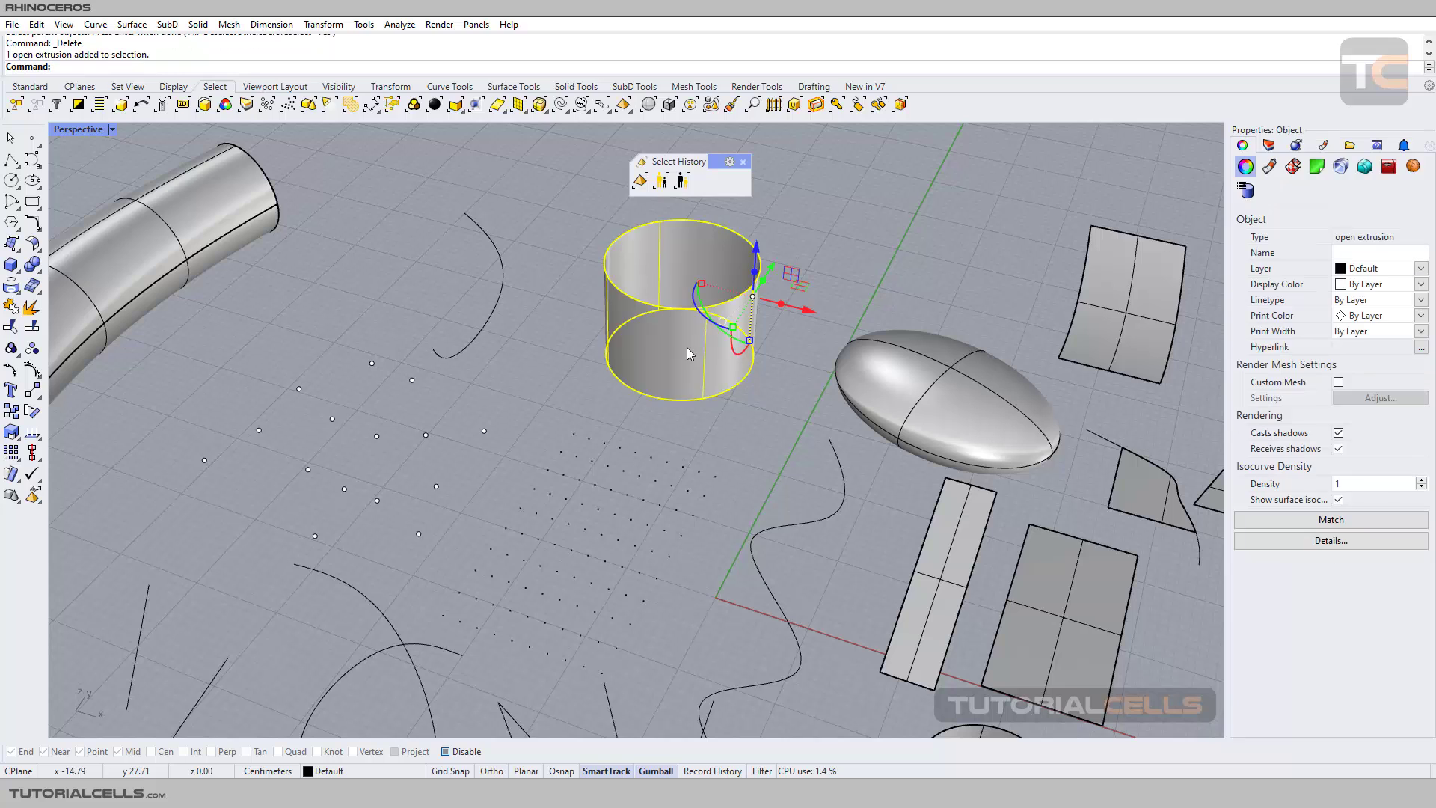
key("Delete")
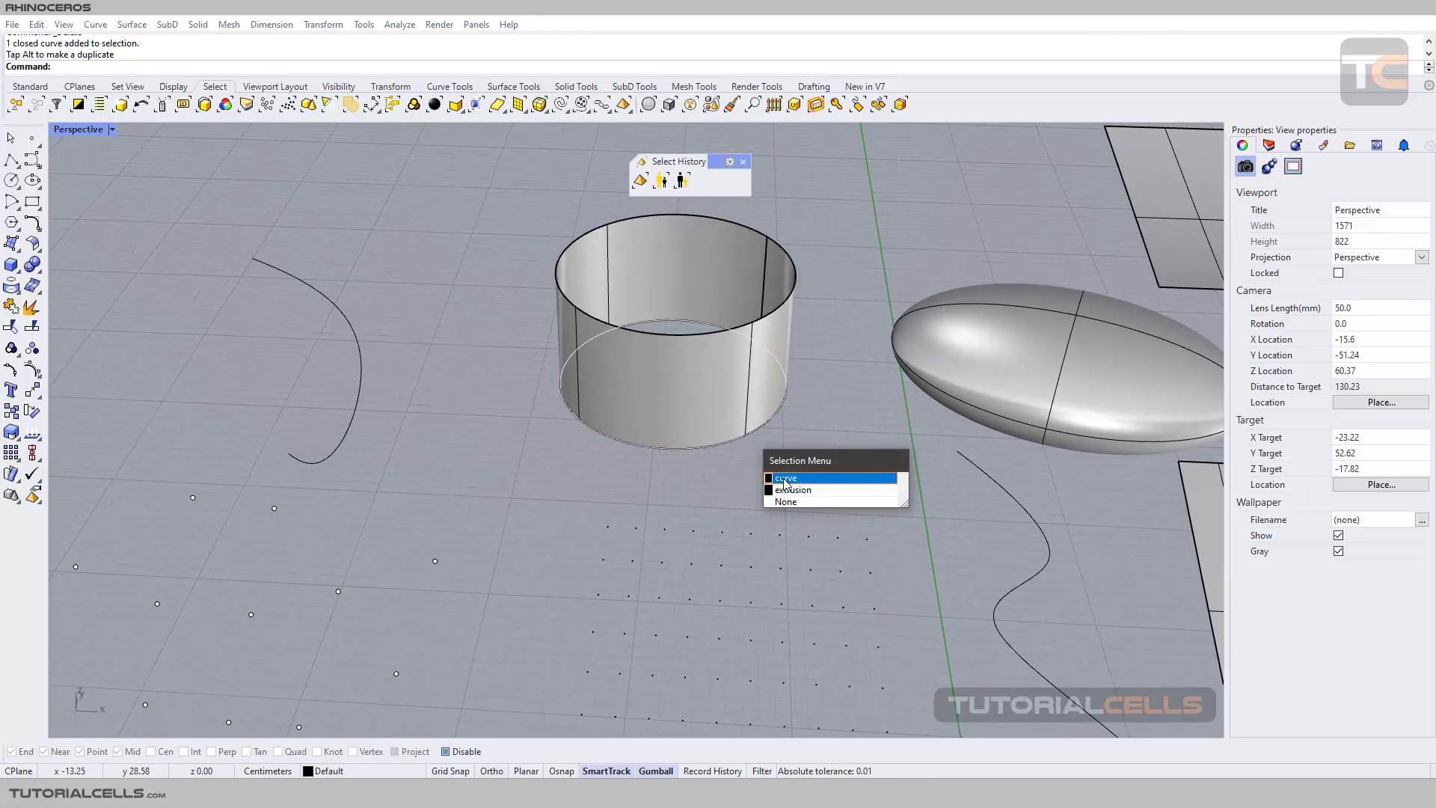
left_click(786, 477)
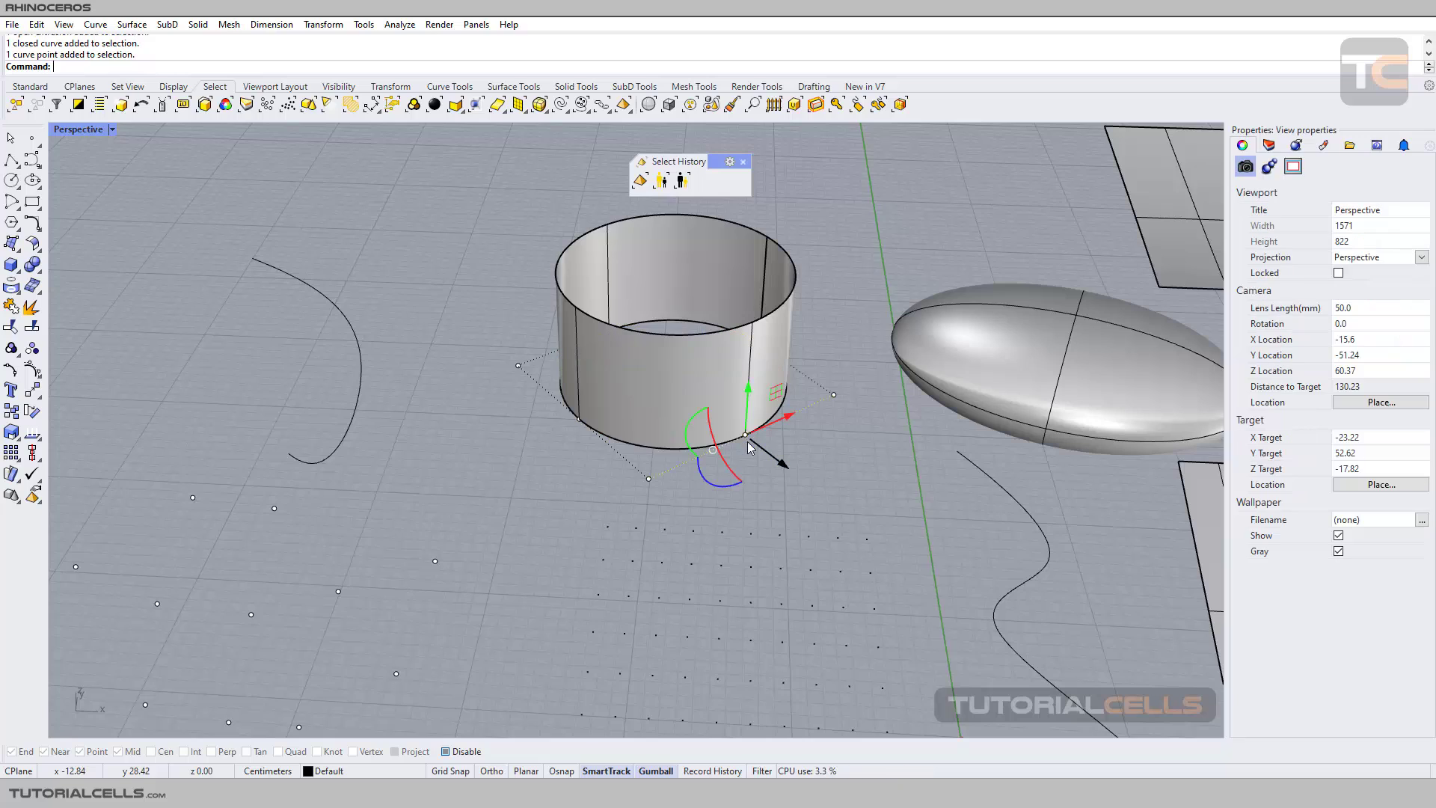
mouse_move(764, 456)
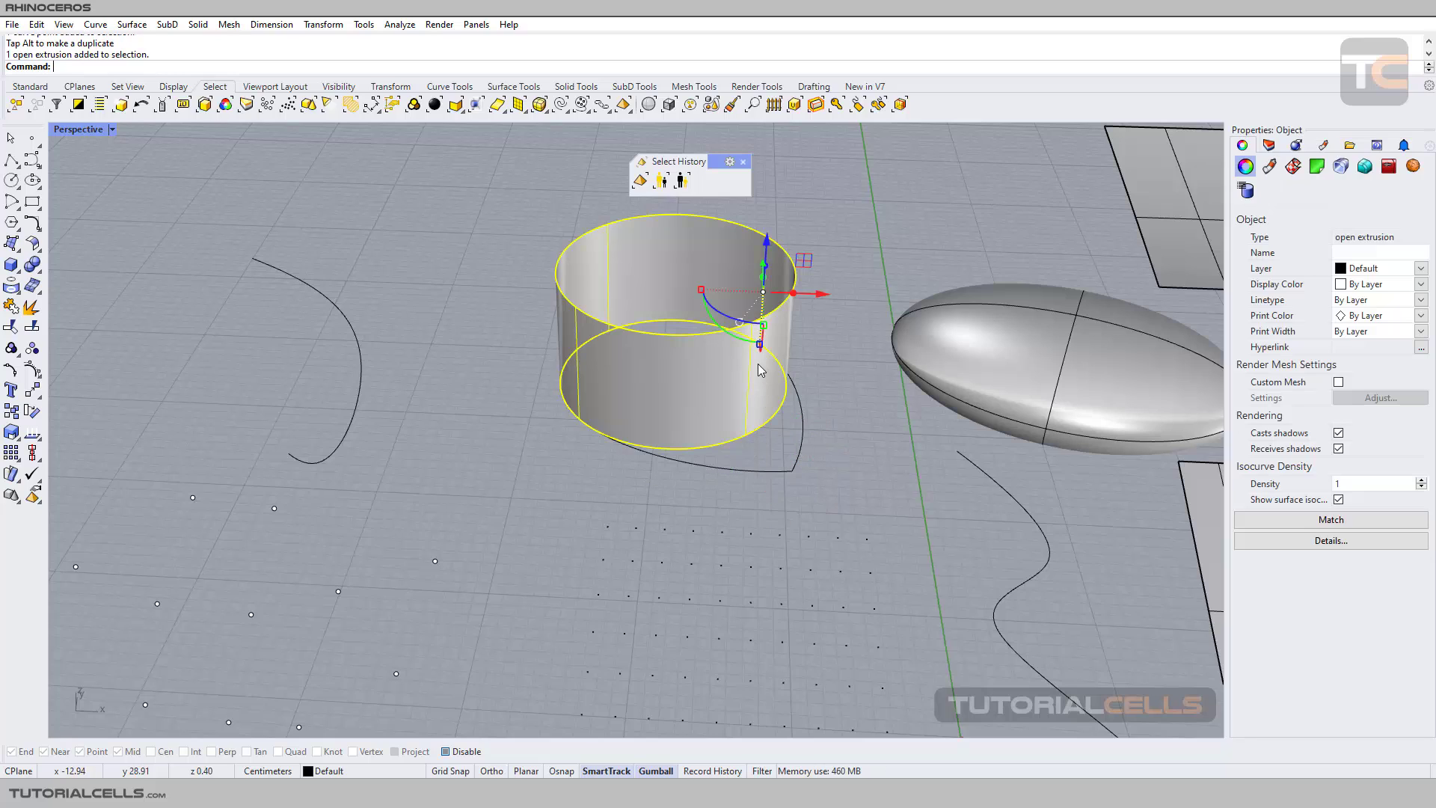
key("ctrl+z")
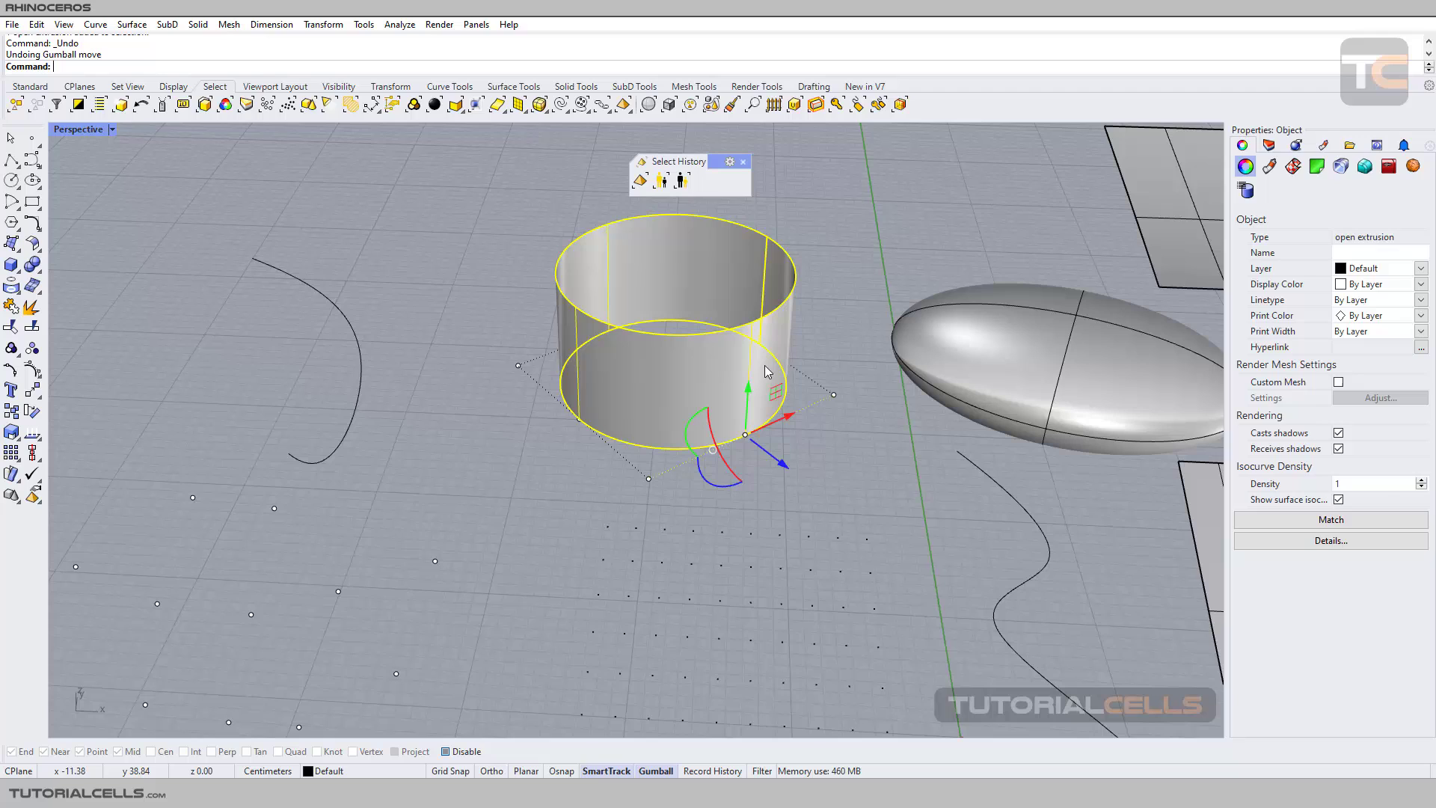
key("Delete")
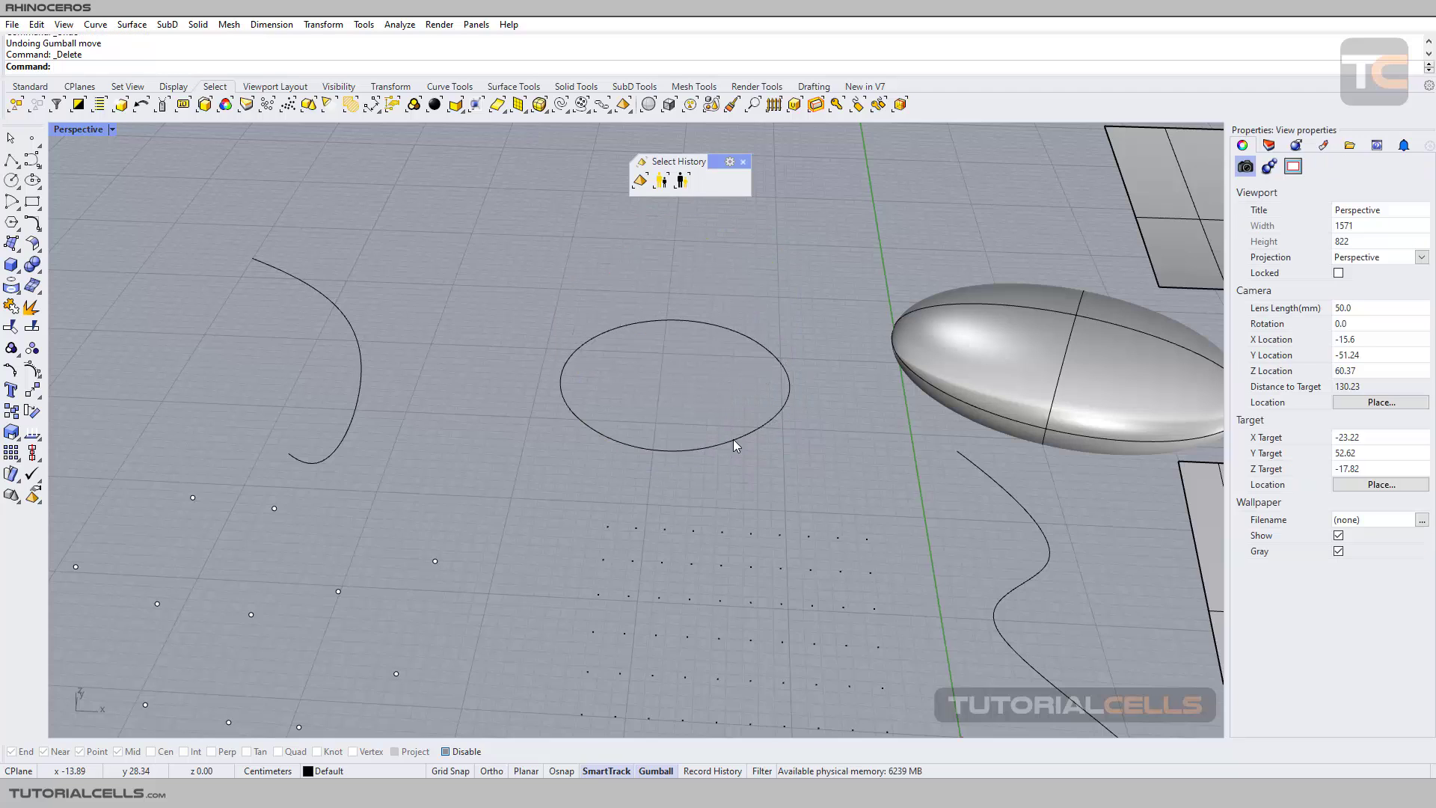
left_click(673, 382)
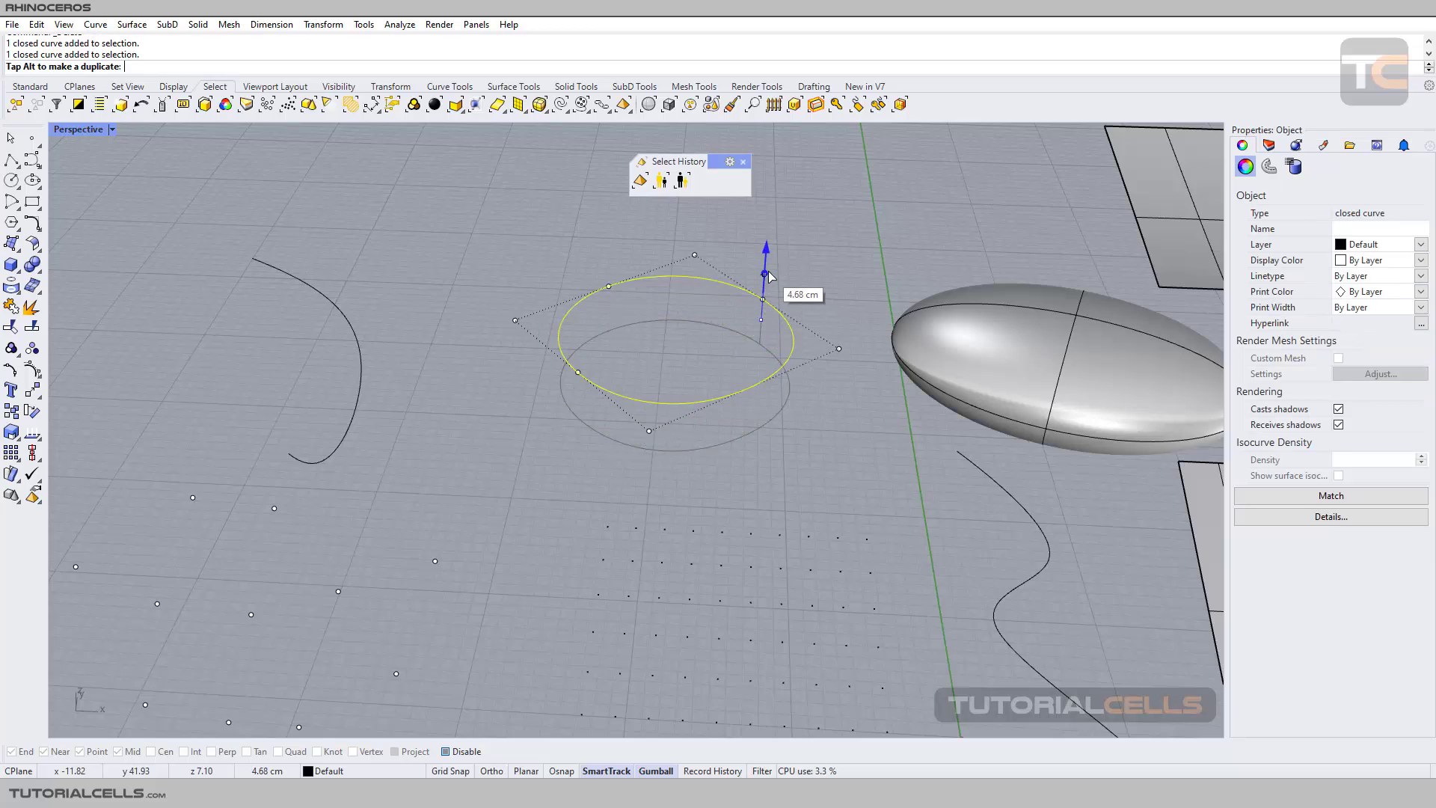
key("ctrl+z")
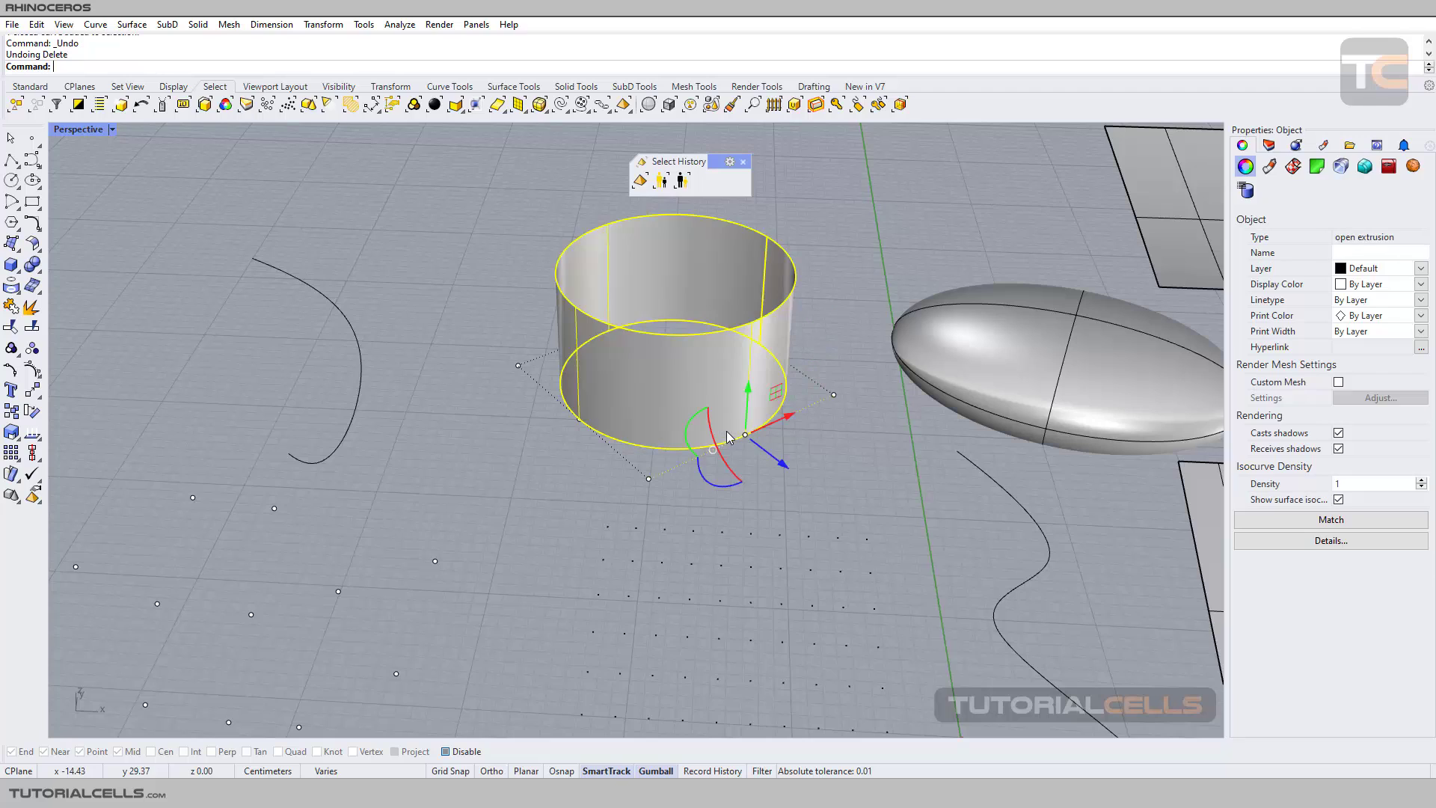
key("Delete")
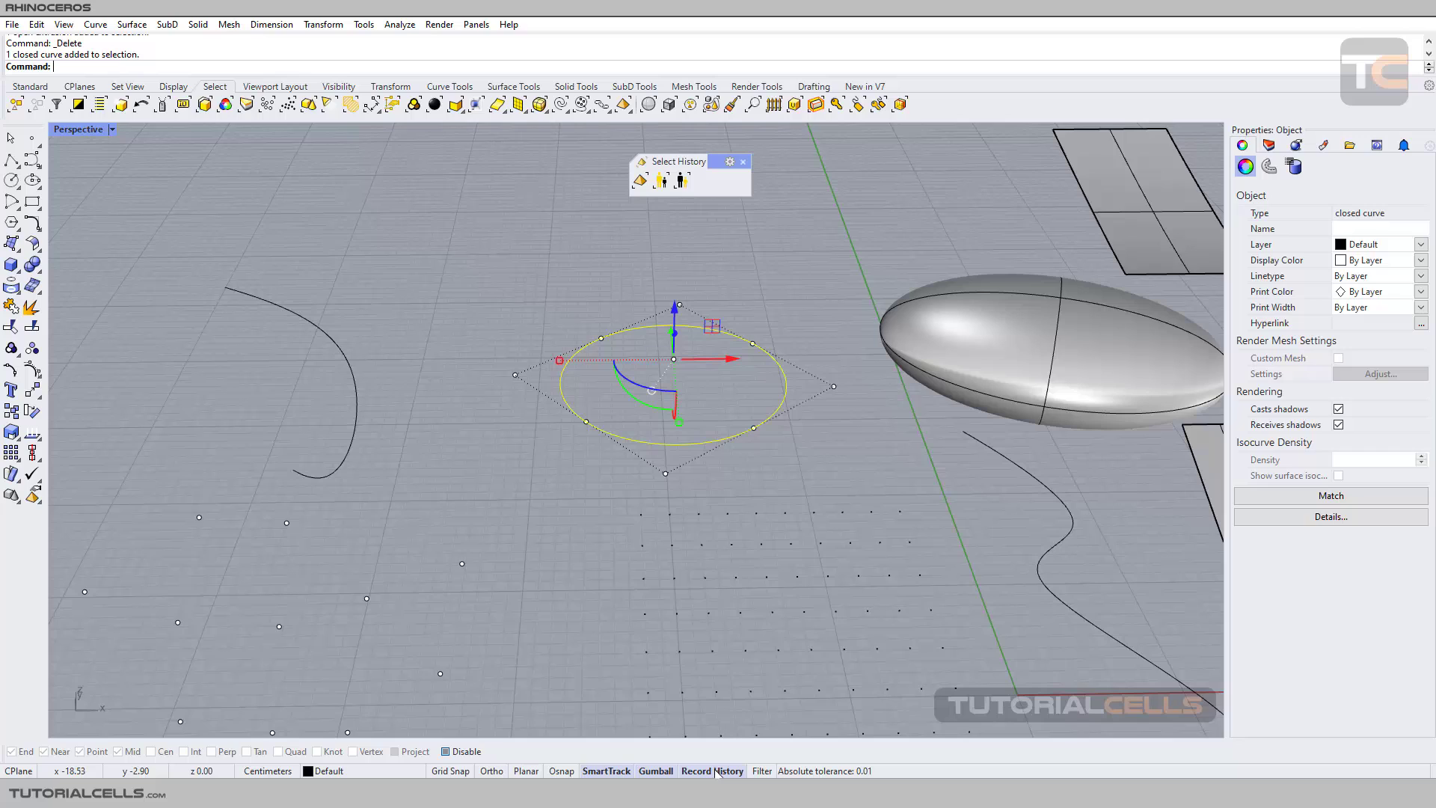
mouse_move(790, 448)
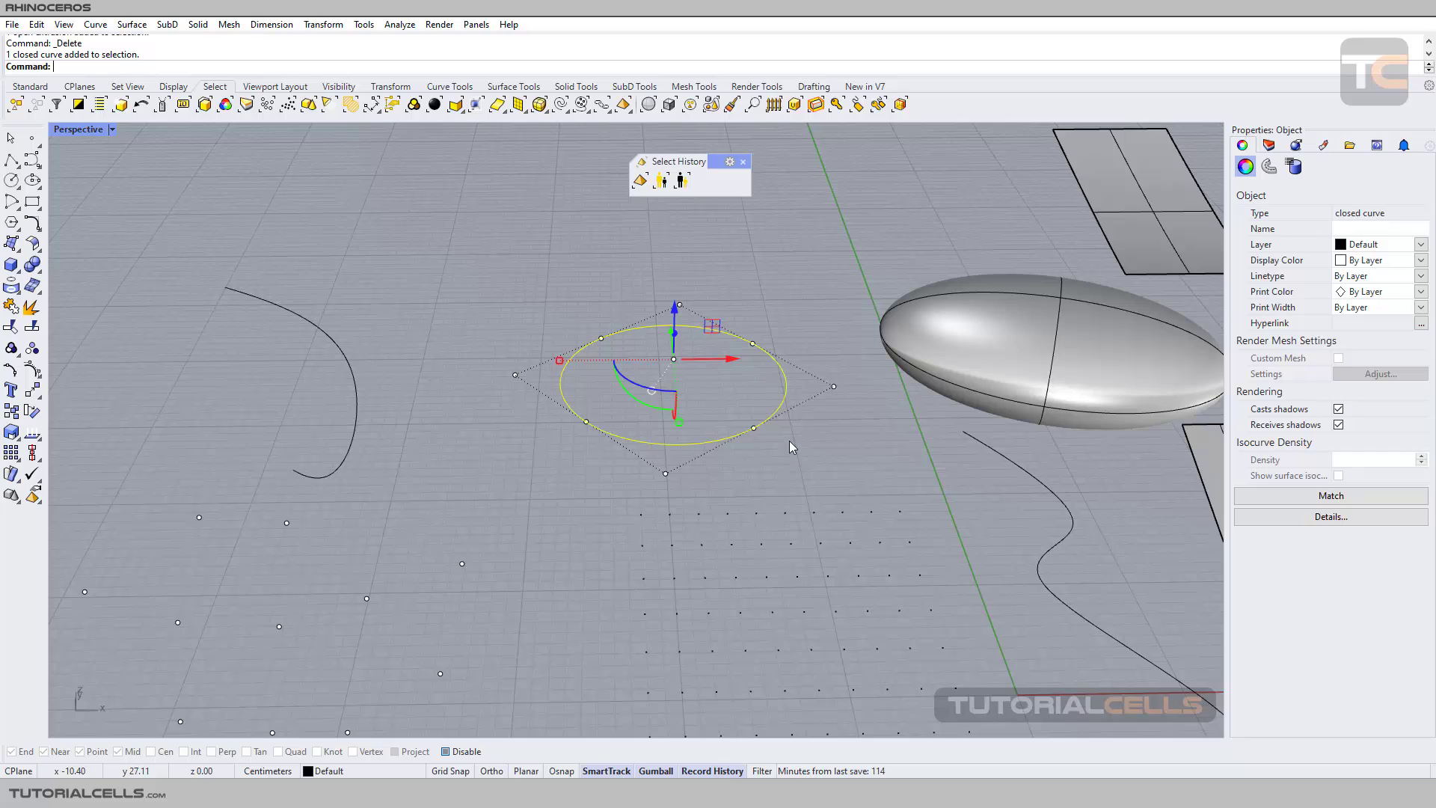
mouse_move(733, 771)
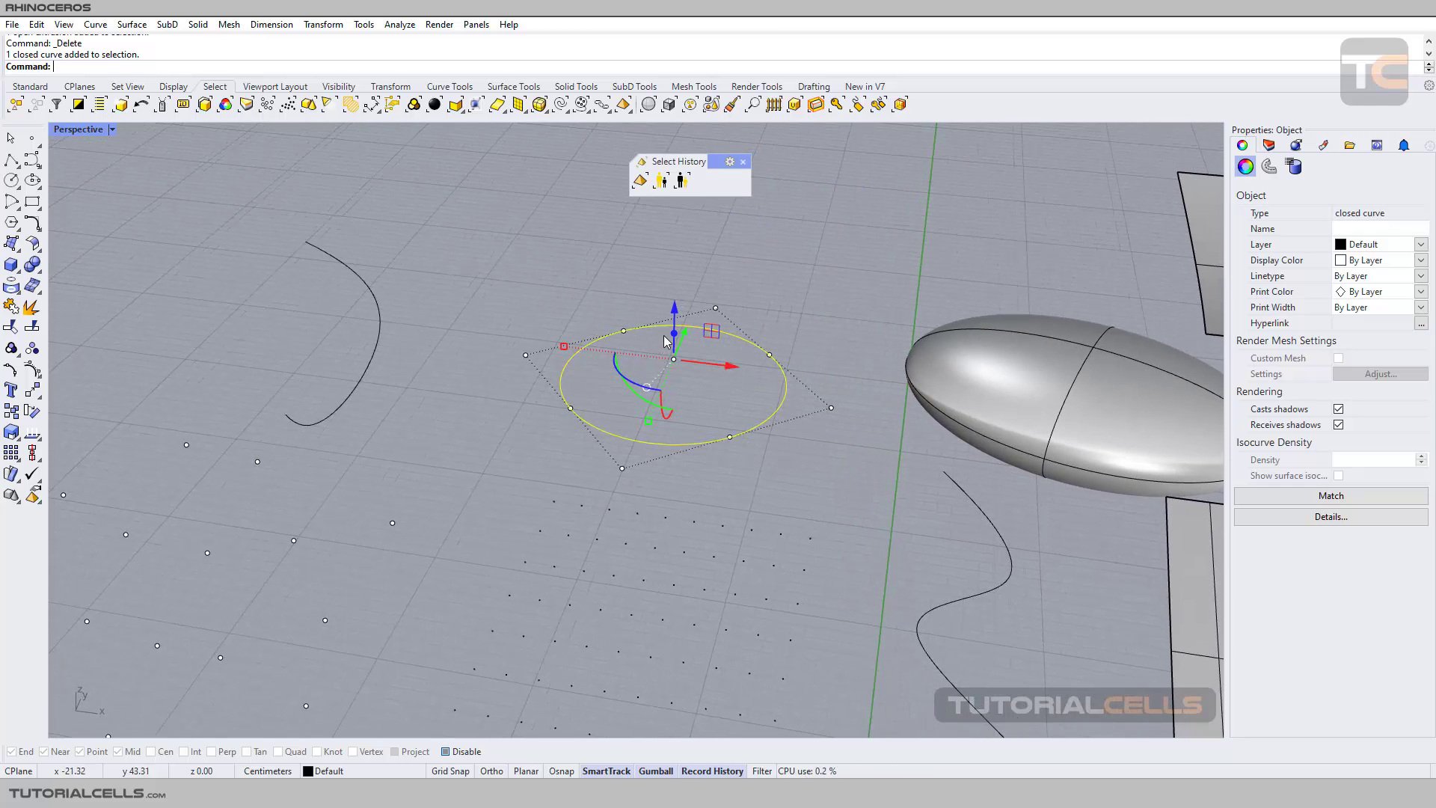
Drag the gumball extrude handle upward to raise the circle into a cylinder wall
left_click_drag(673, 334, 674, 238)
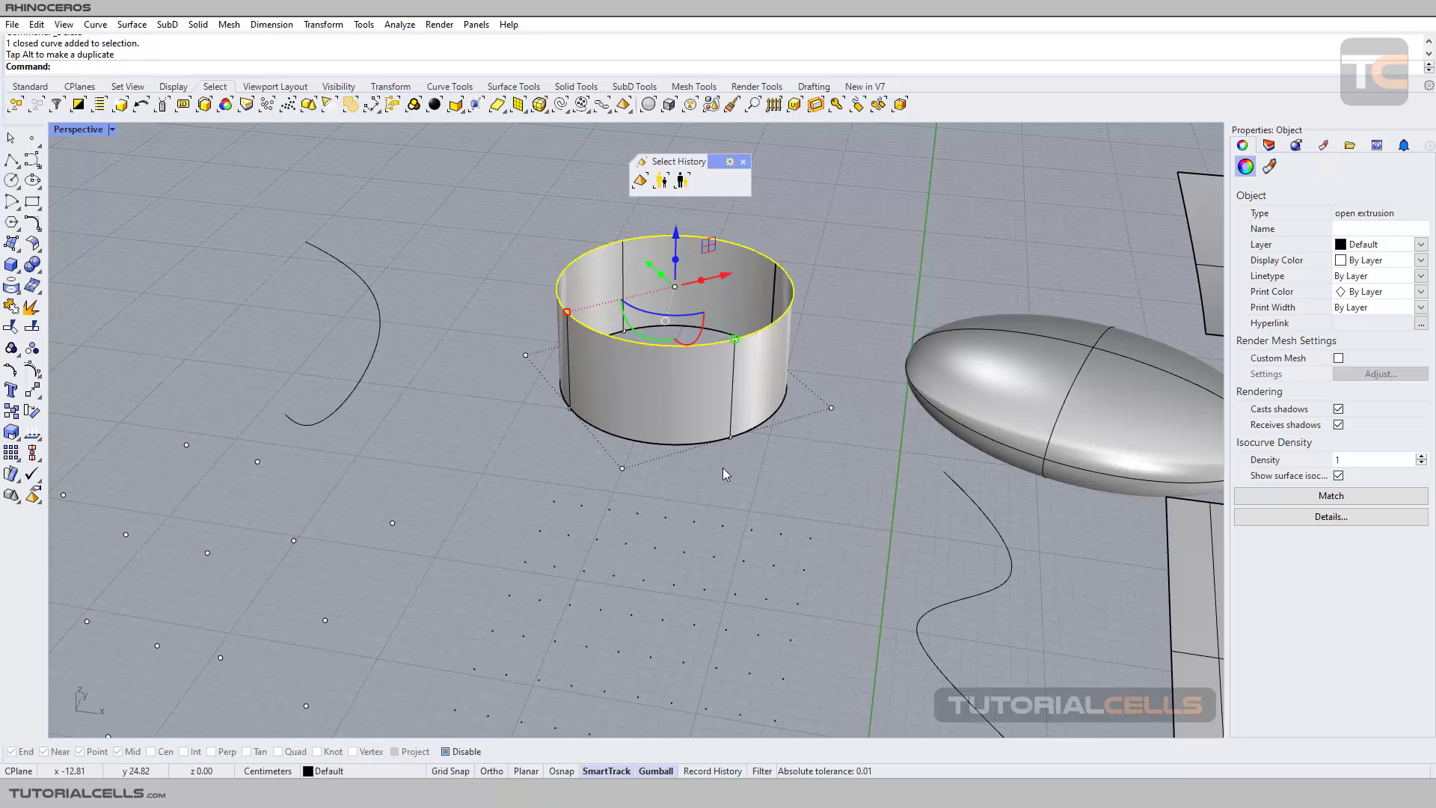
mouse_move(749, 486)
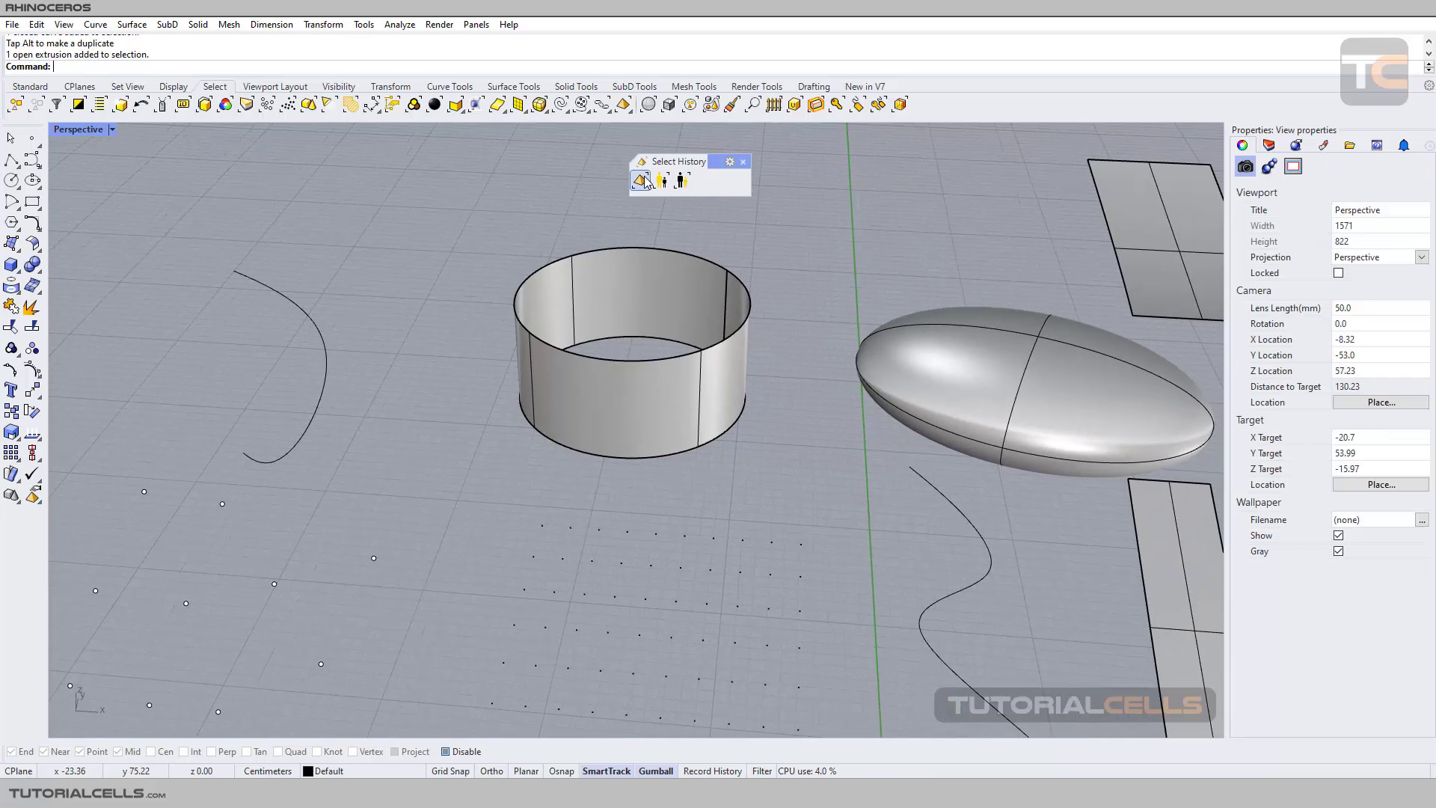
Select the base circle curve and drag one of its points outward to reshape the wall
left_click(640, 180)
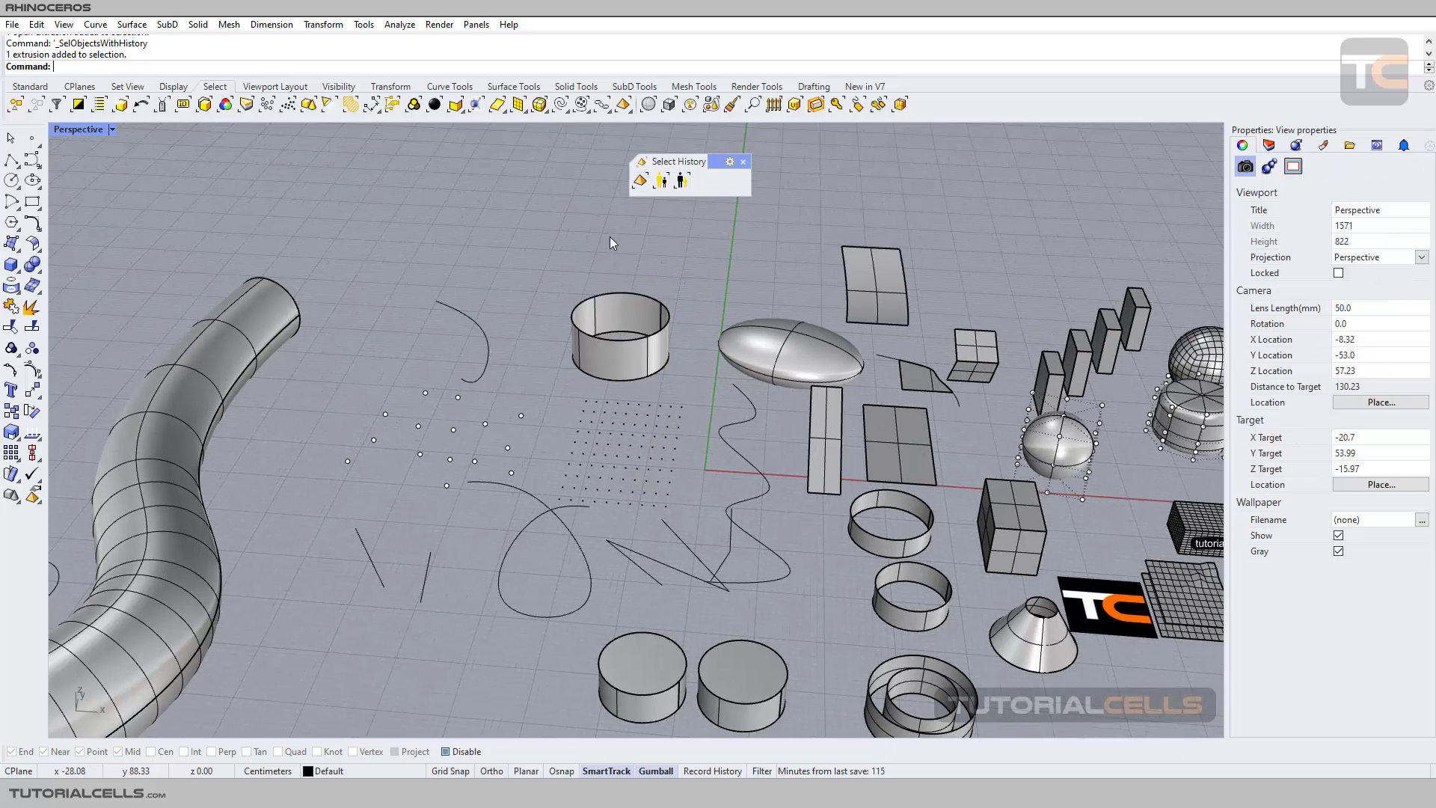
scroll("down", 3)
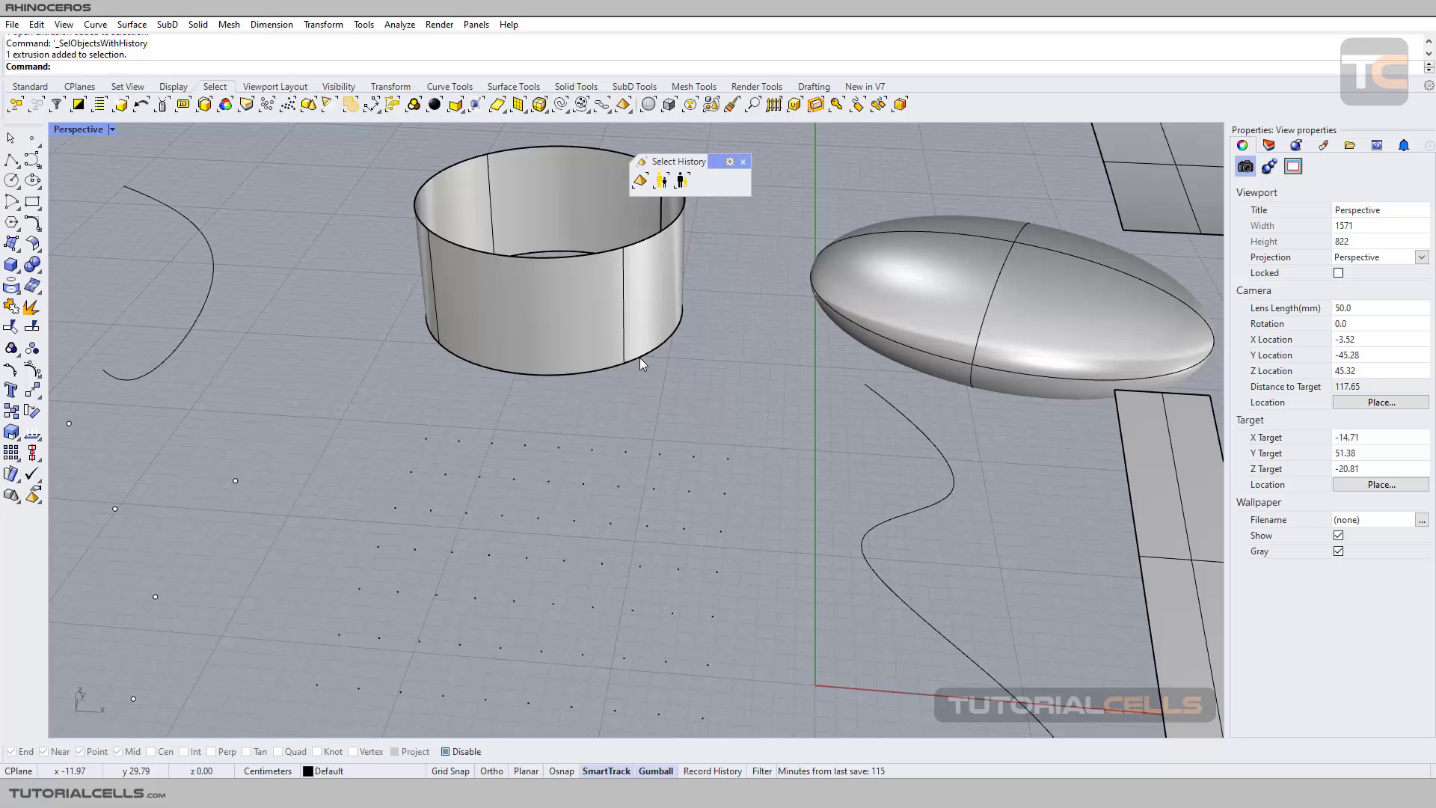
left_click(641, 364)
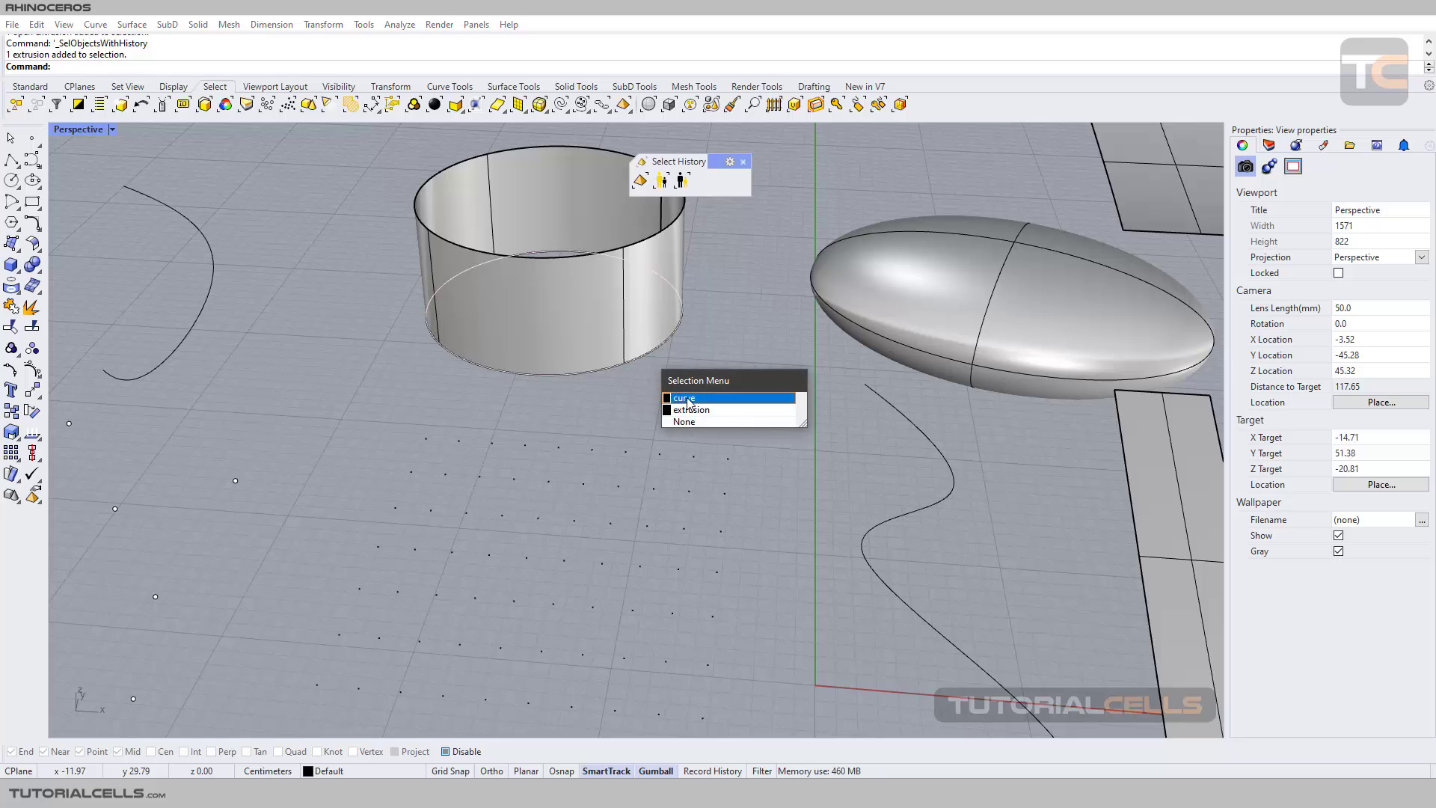
left_click(685, 397)
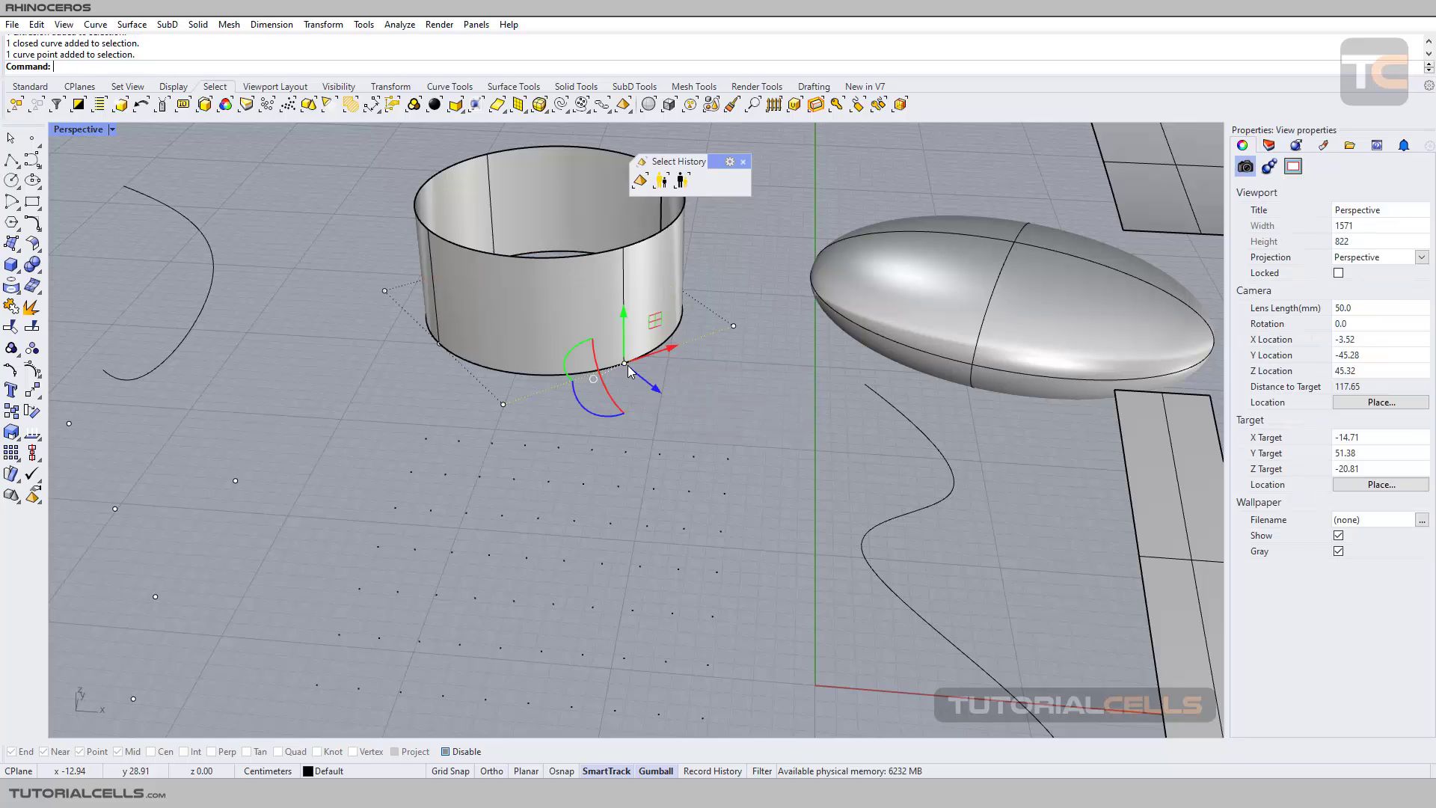
left_click_drag(650, 389, 677, 413)
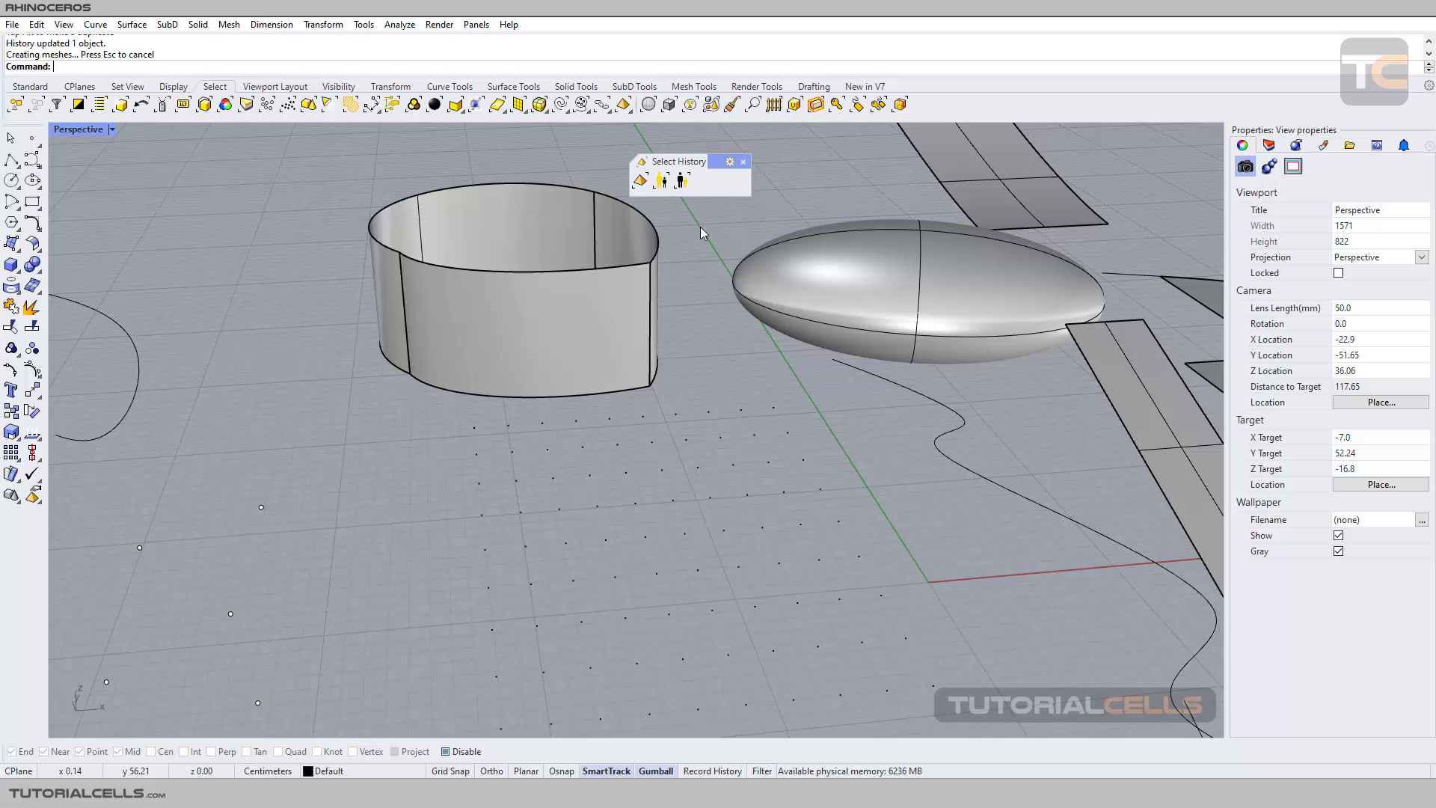
mouse_move(660, 181)
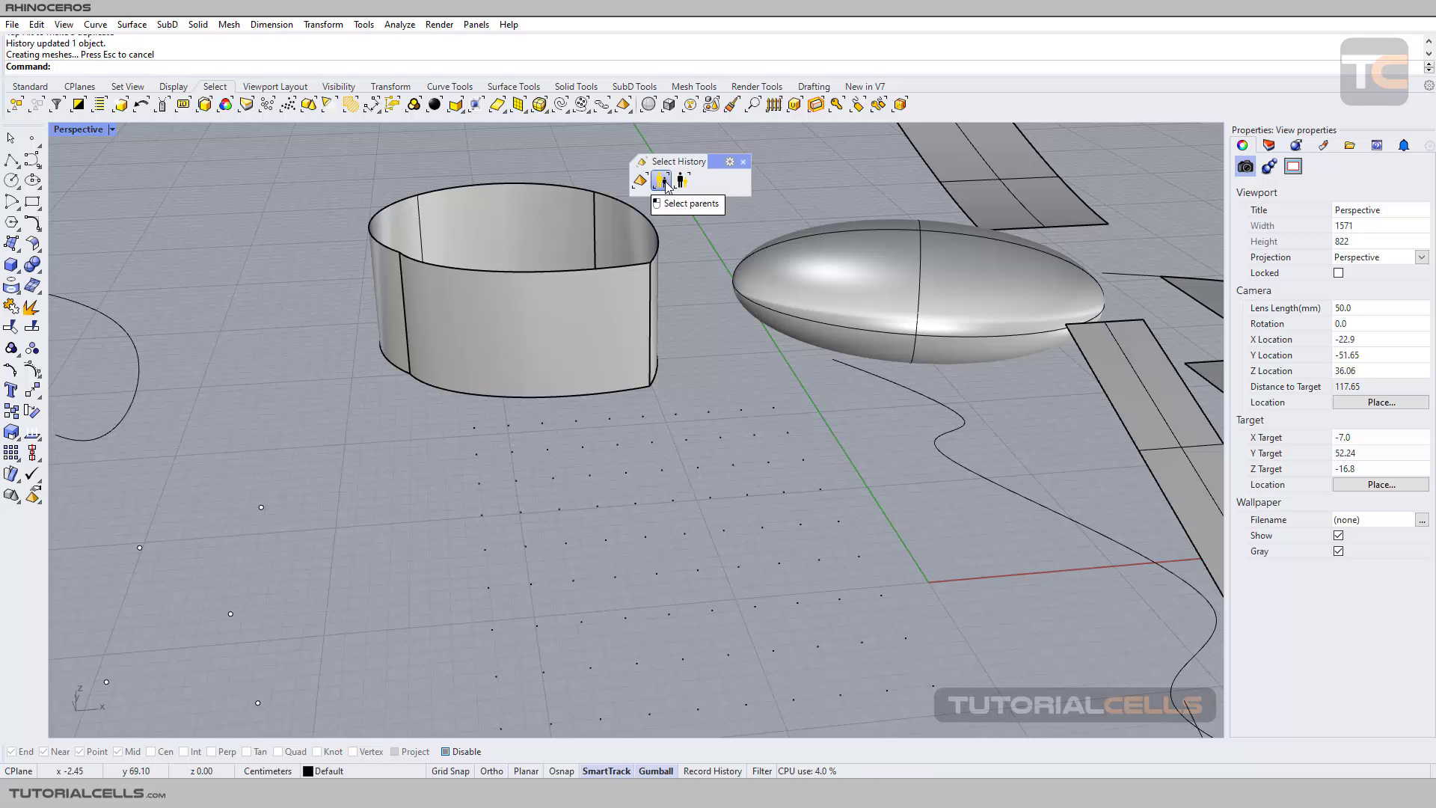
left_click(661, 180)
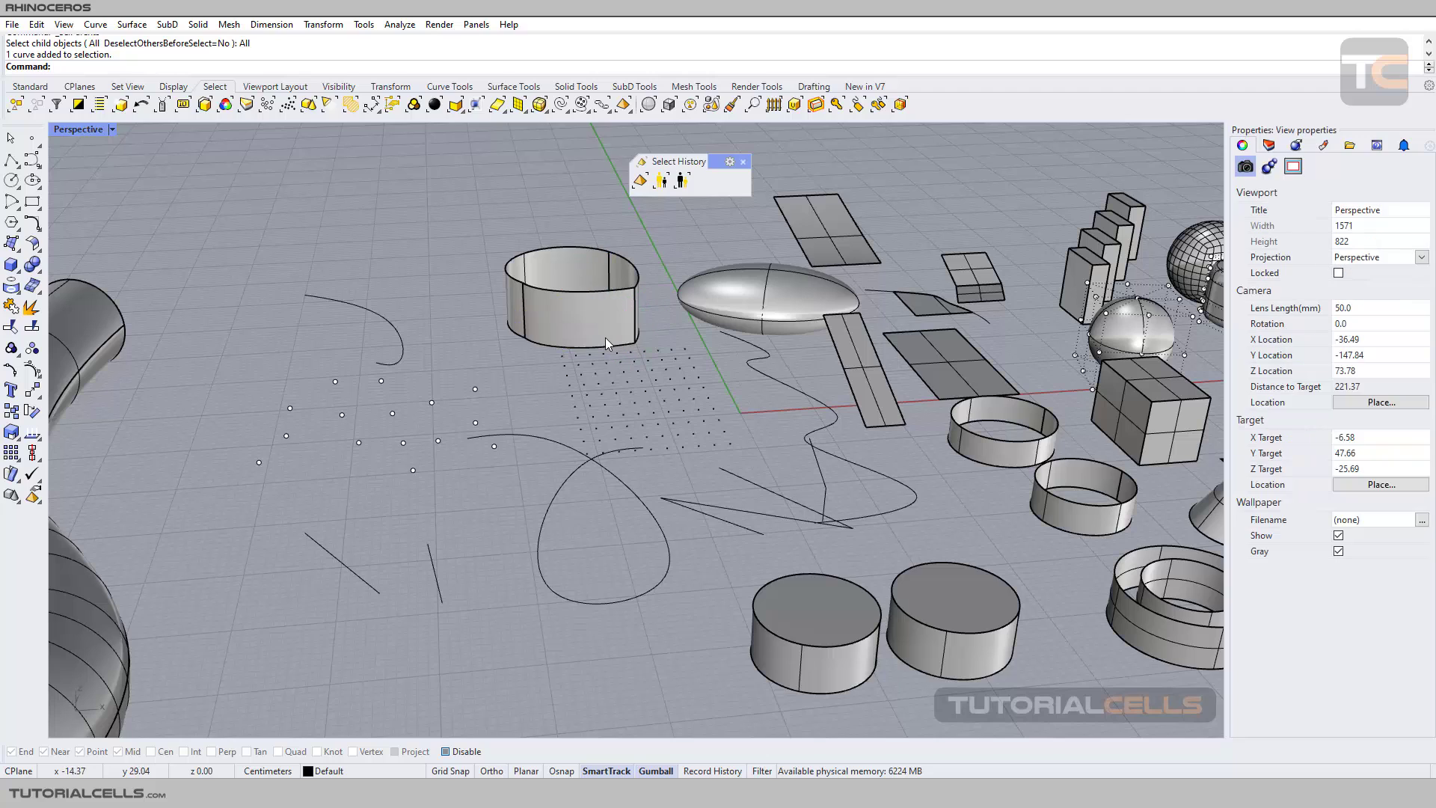
left_click(572, 302)
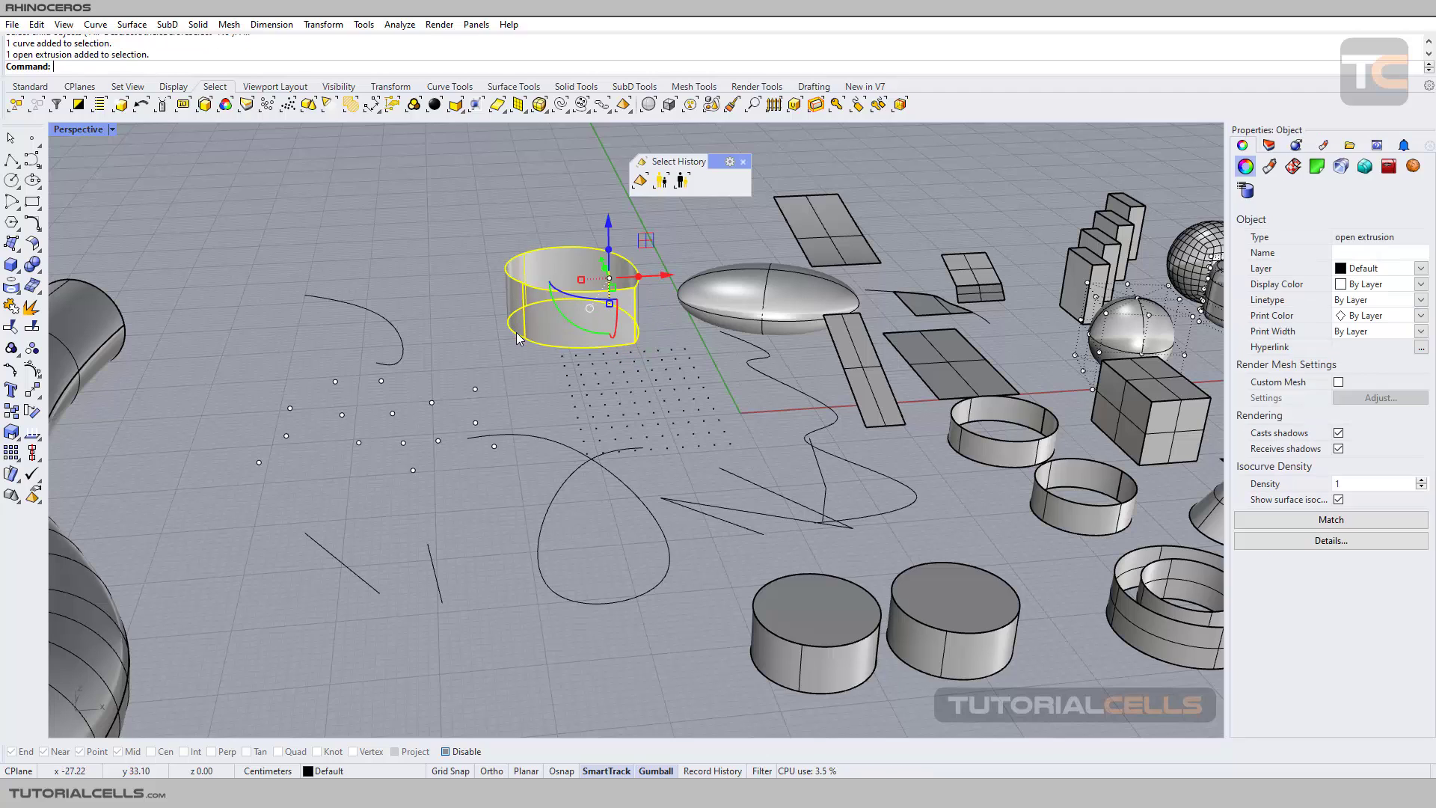
left_click(682, 179)
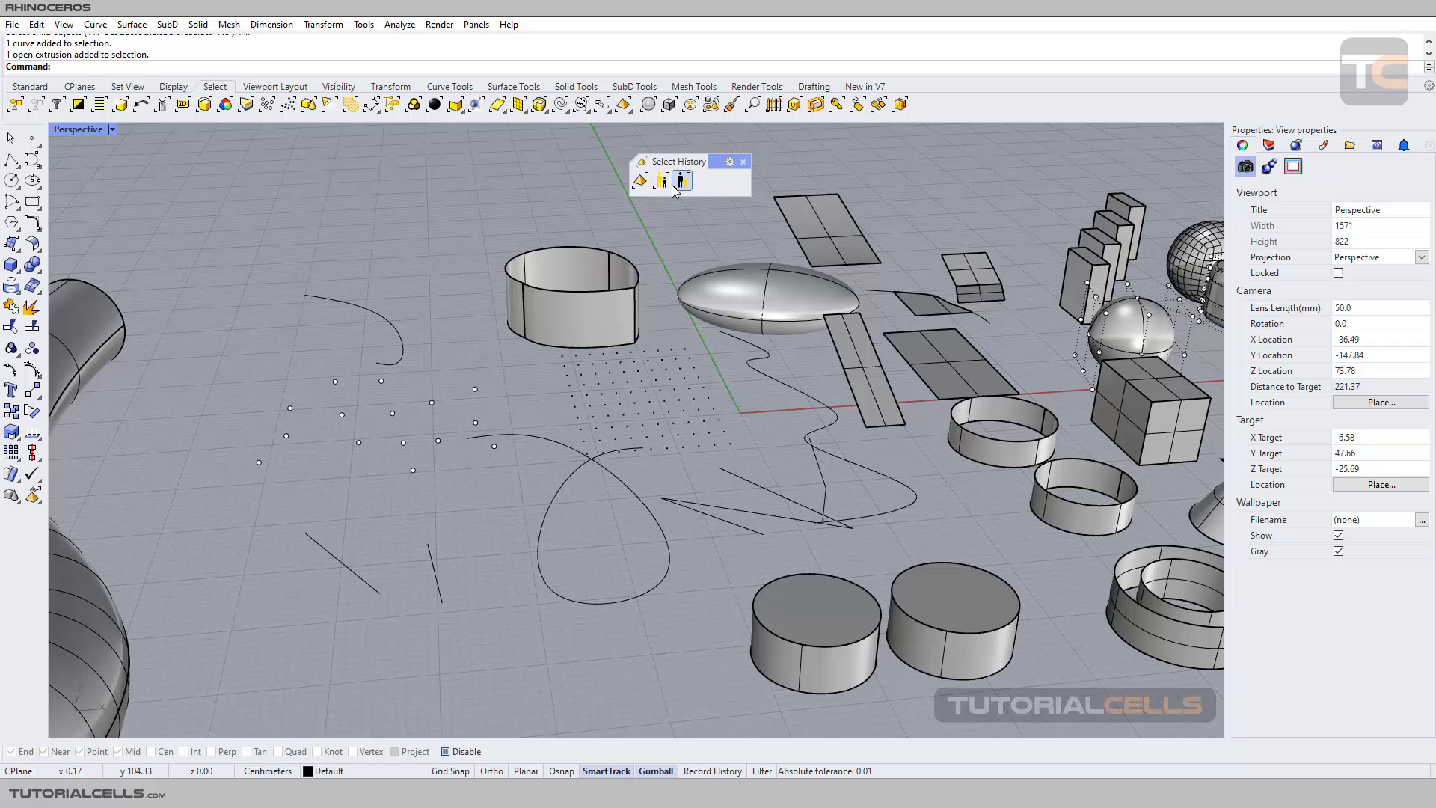
left_click(682, 180)
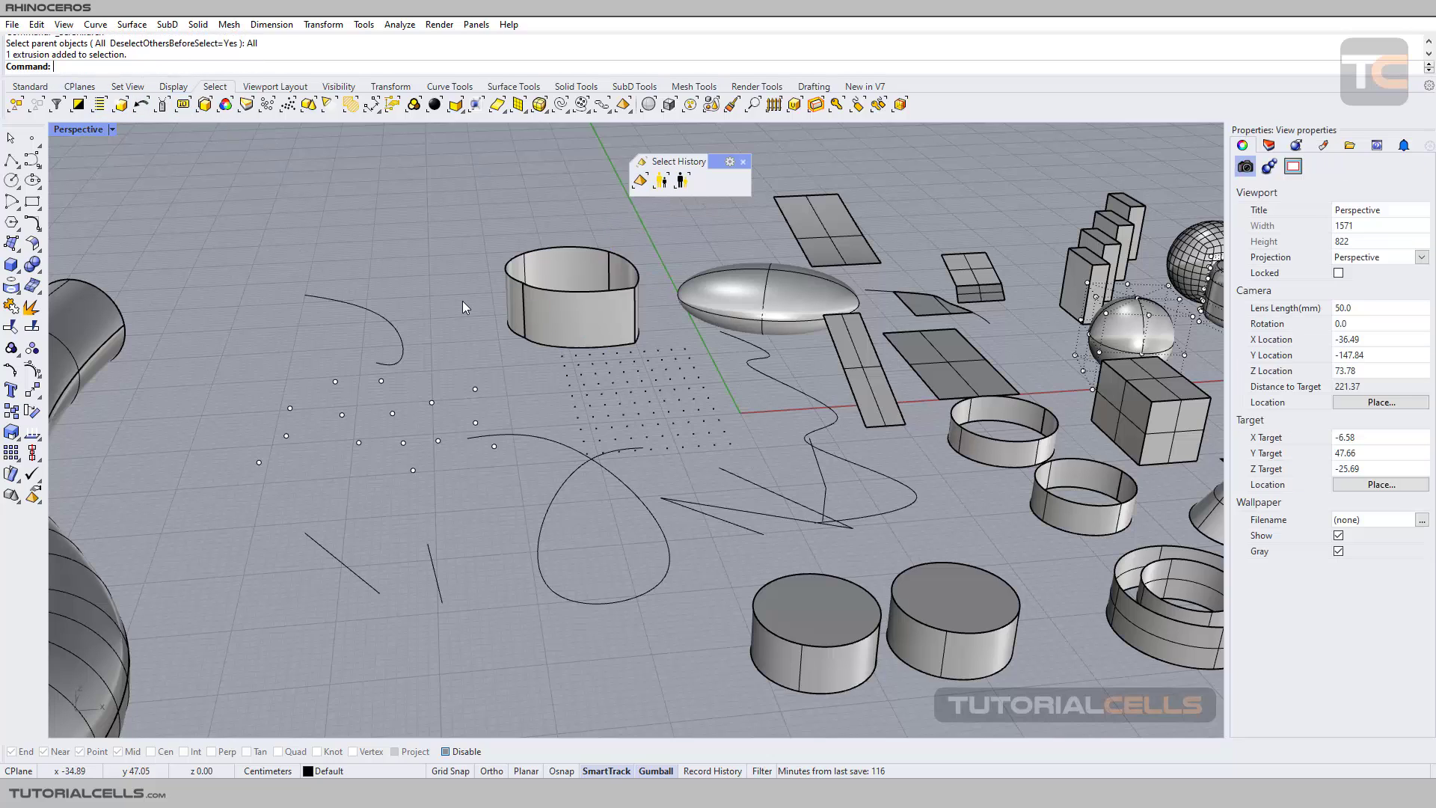
left_click(394, 279)
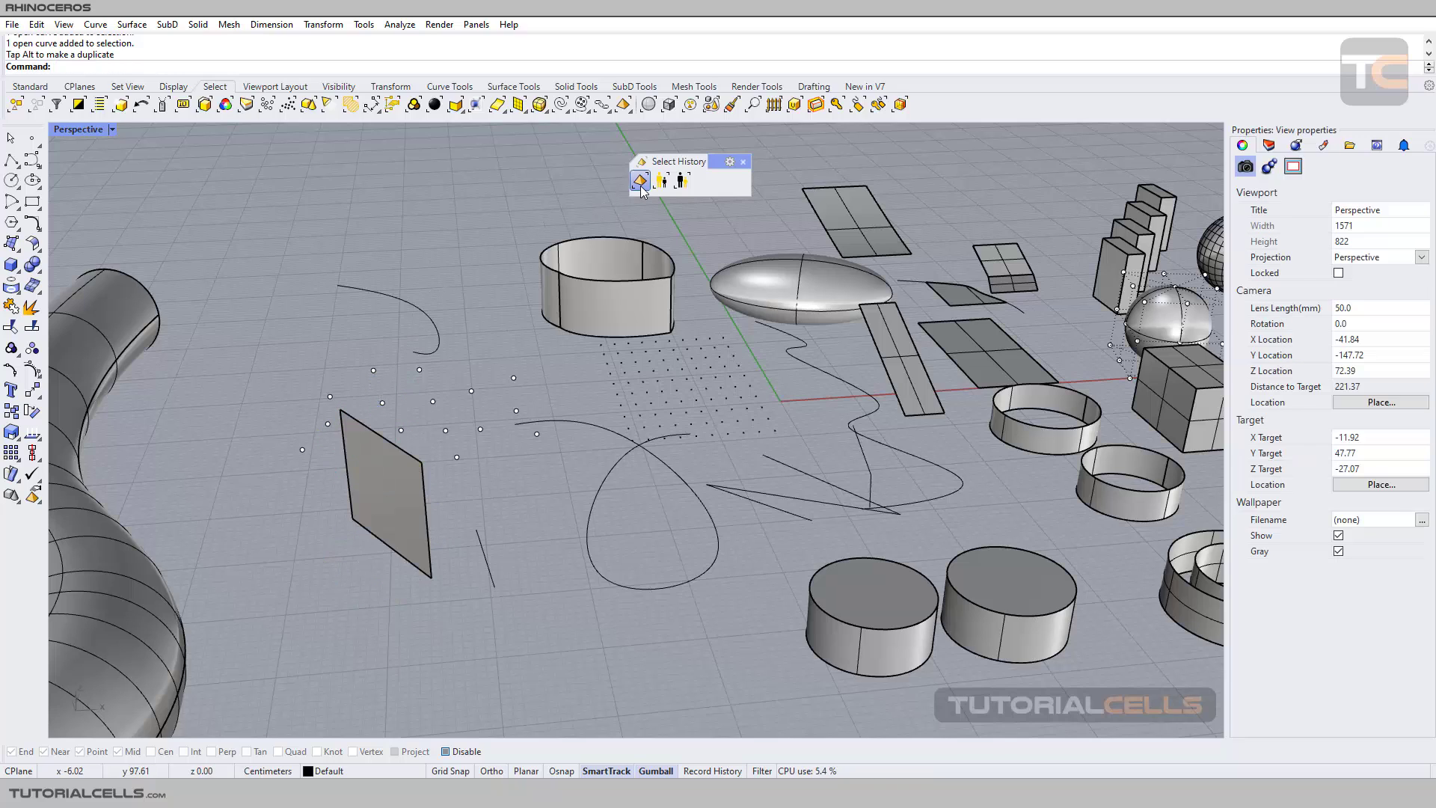
Run Select Objects With History once more, then close the Select History toolbar
left_click(640, 178)
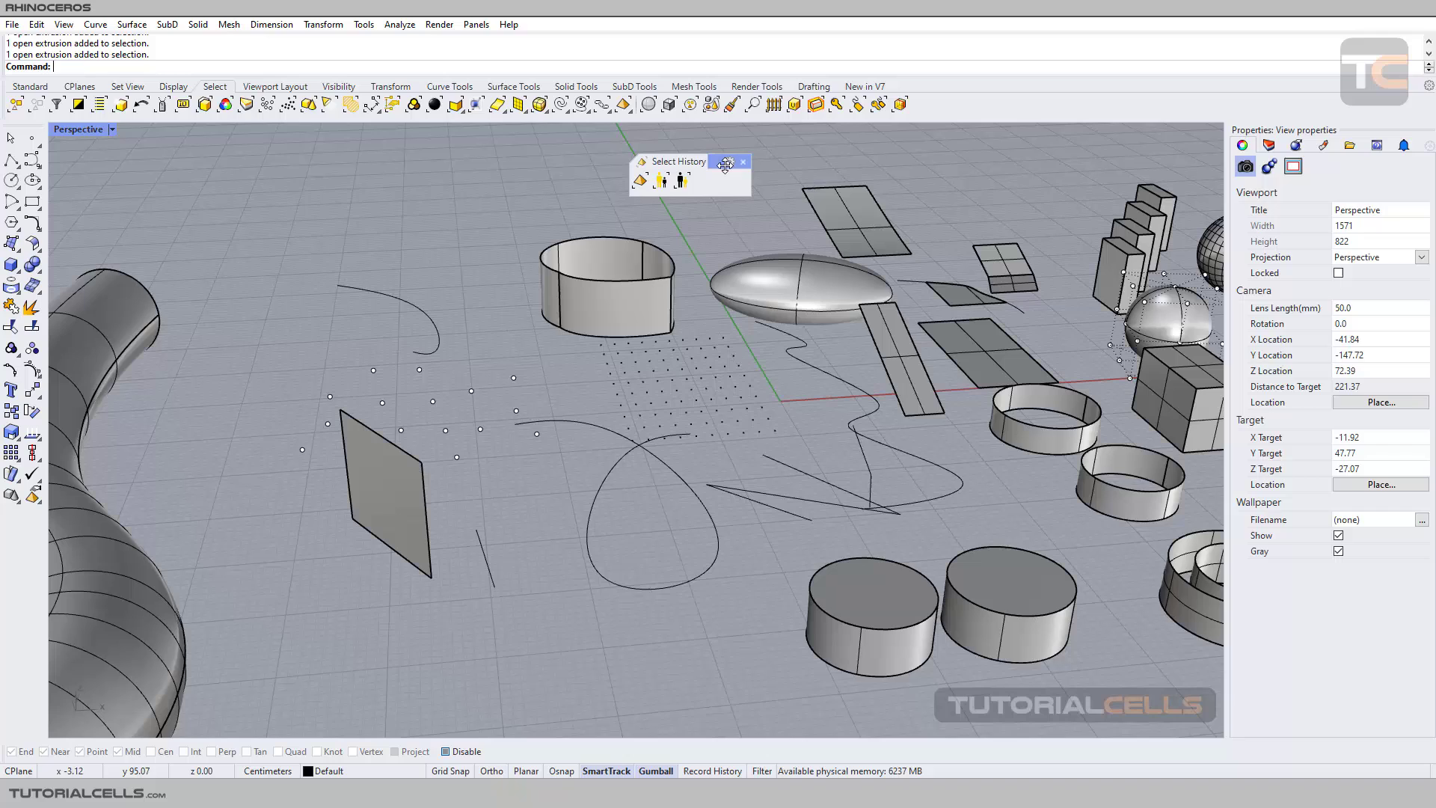
left_click(742, 161)
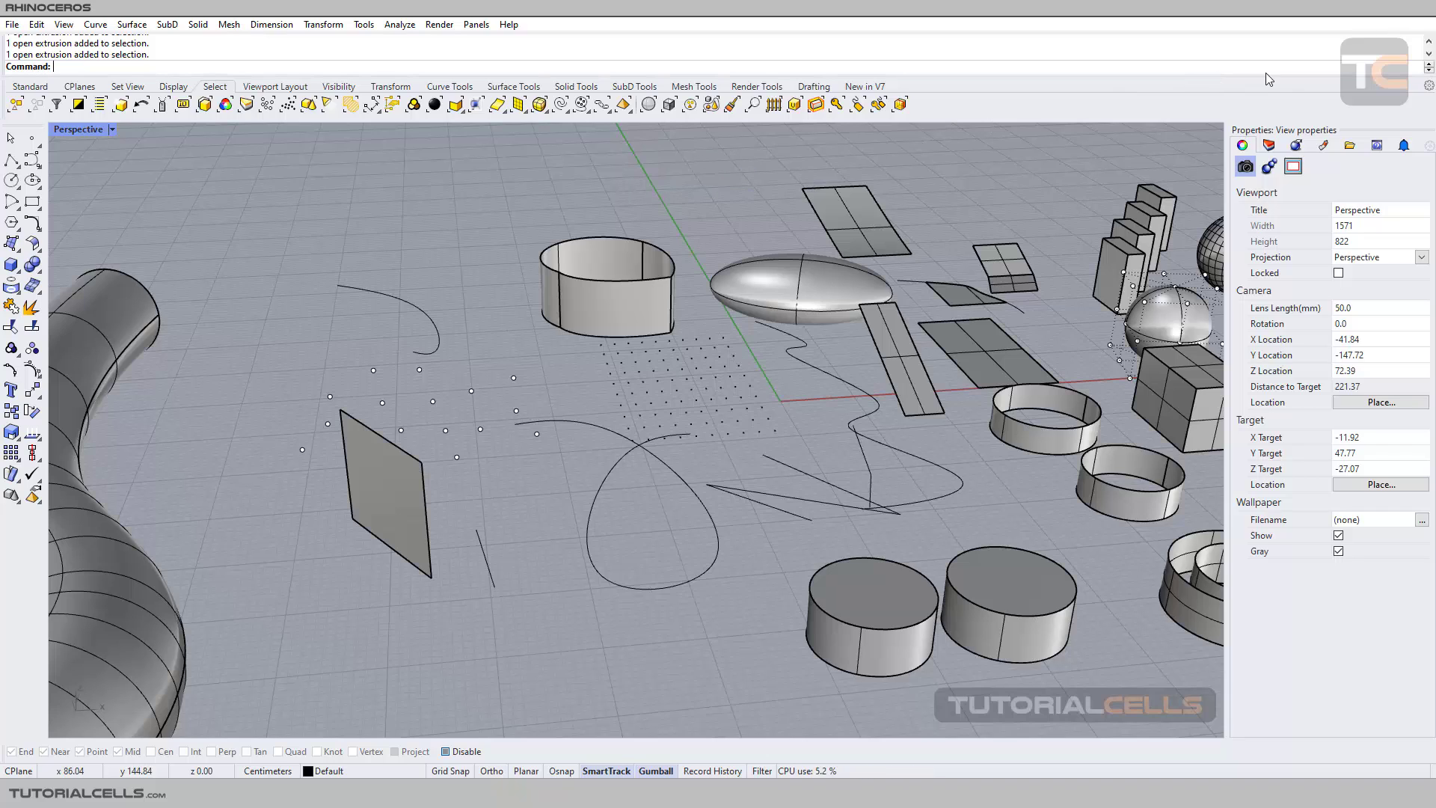